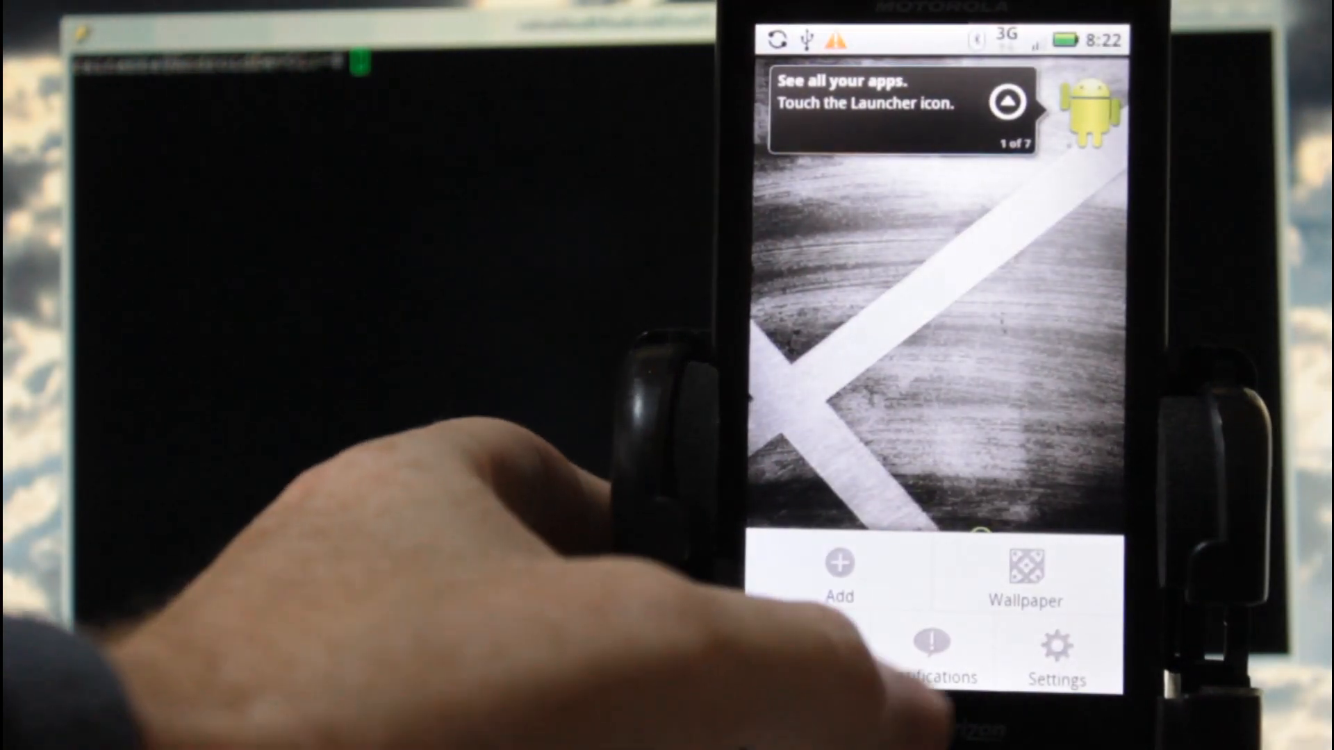
Dismiss the home-screen options menu (Add, Wallpaper, Notifications, Settings).
click(1056, 659)
text(mount -o remount,)
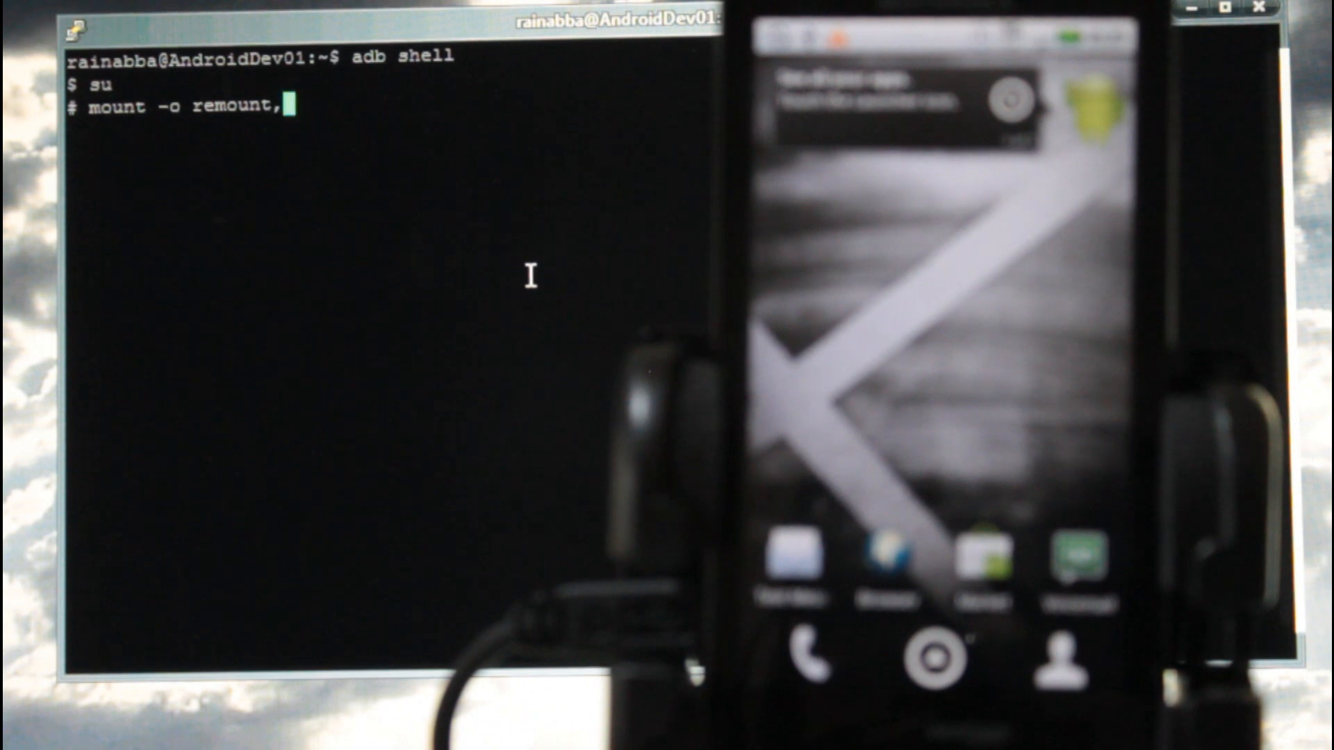
Finish entering mount -o remount,rw /dev/block/mmcblk1p21 /system at the root prompt without running it.
text(rw /dev/block/mmcblk1p21 /s)
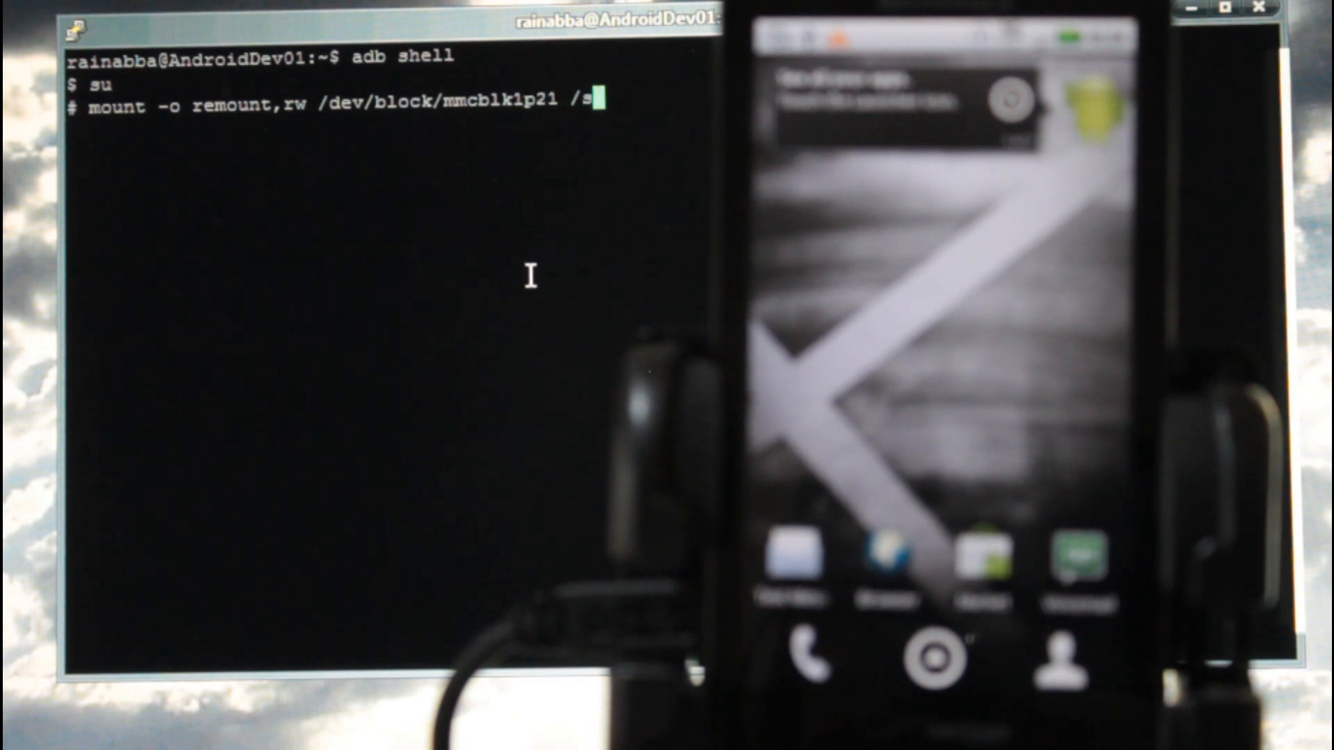
text(ystem)
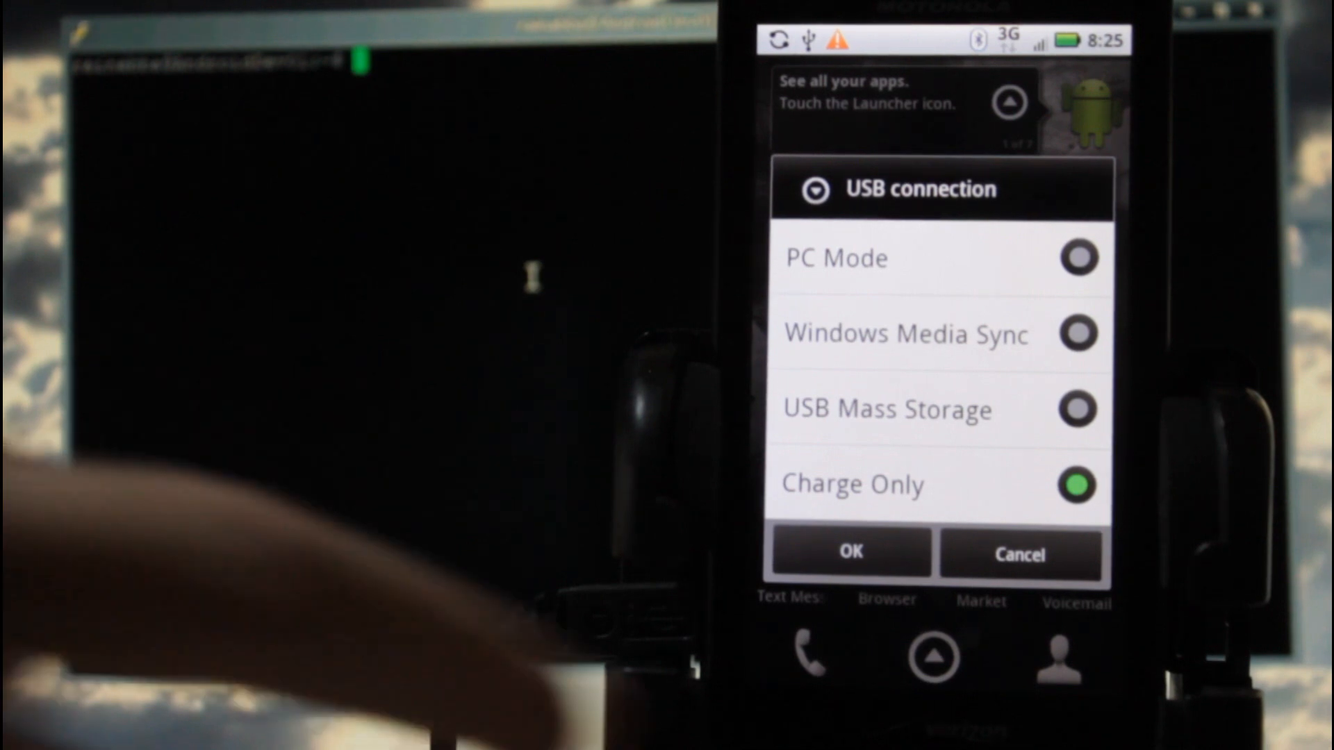
Confirm Charge Only as the USB mode and begin a fresh mount -o remount command.
click(851, 552)
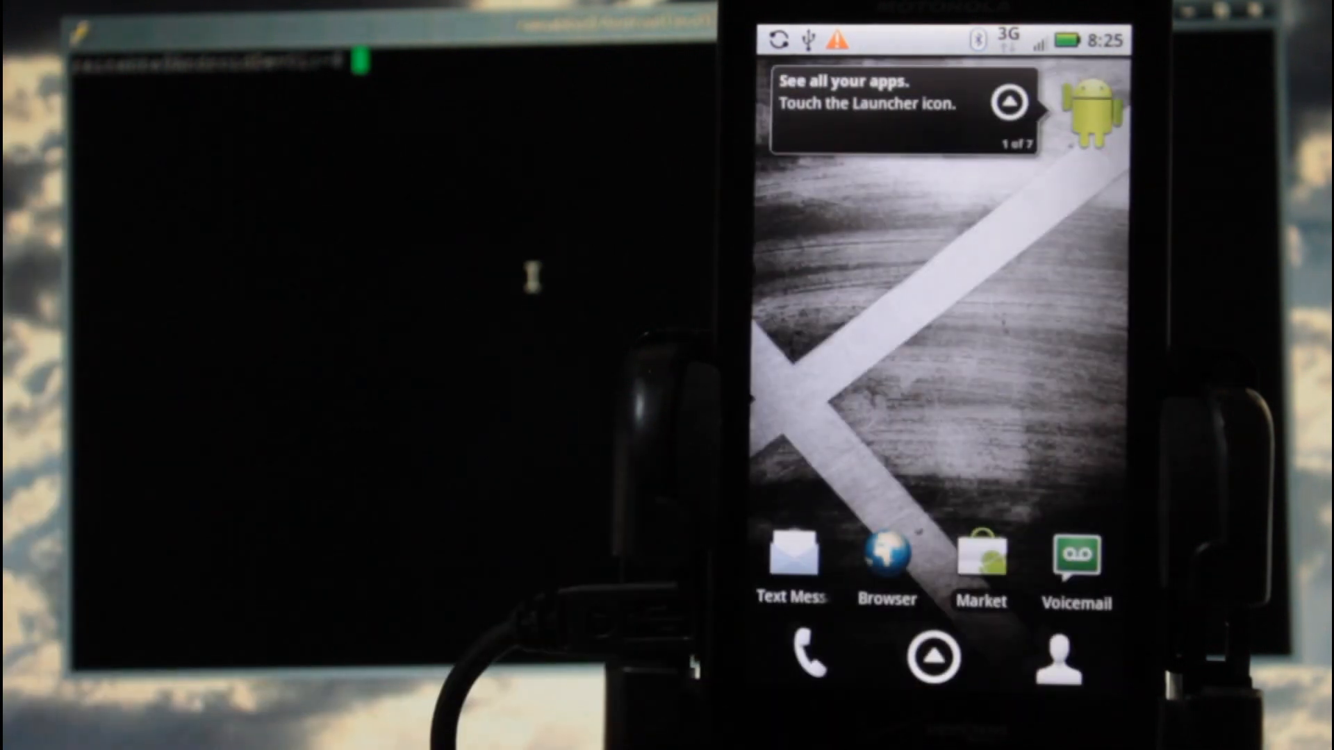
text(mount -o remo)
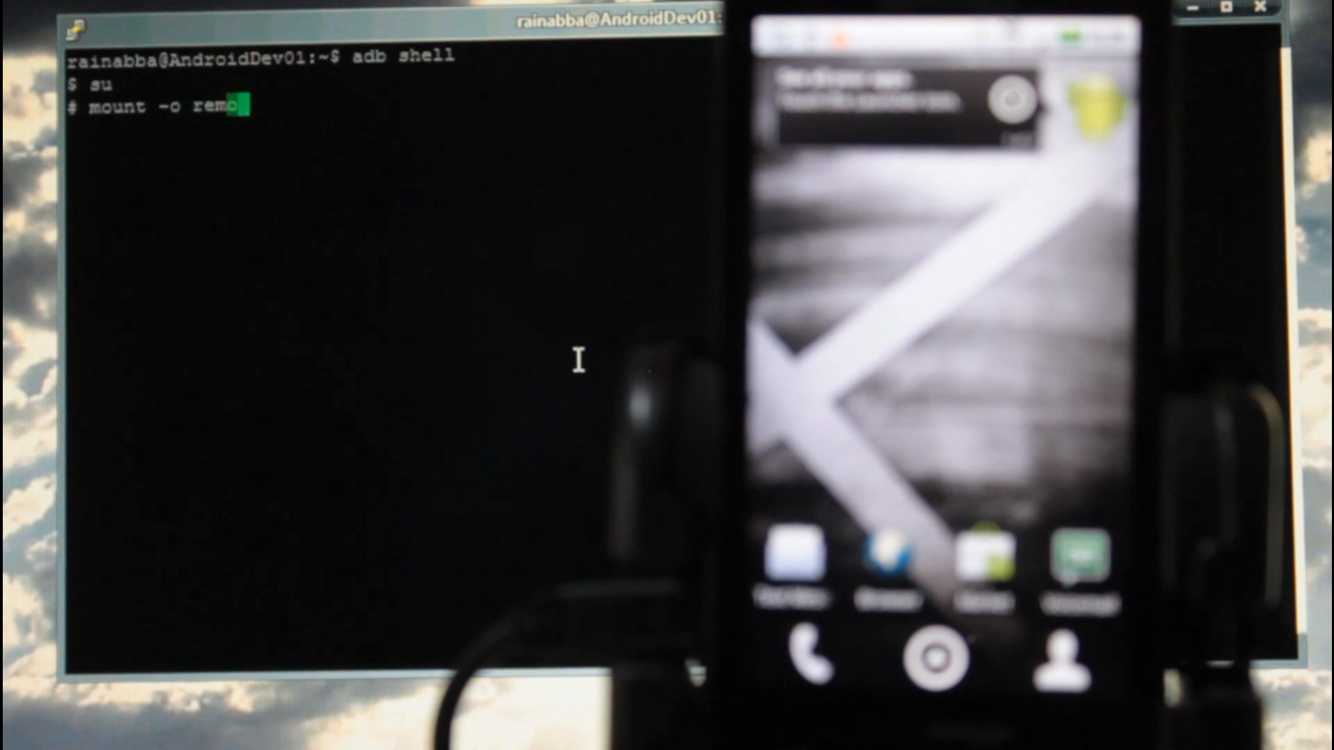
Remount /dev/block/mmcblk1p21 read-write on /system and return to the root prompt.
text(unt,rw /dev/block/mmc)
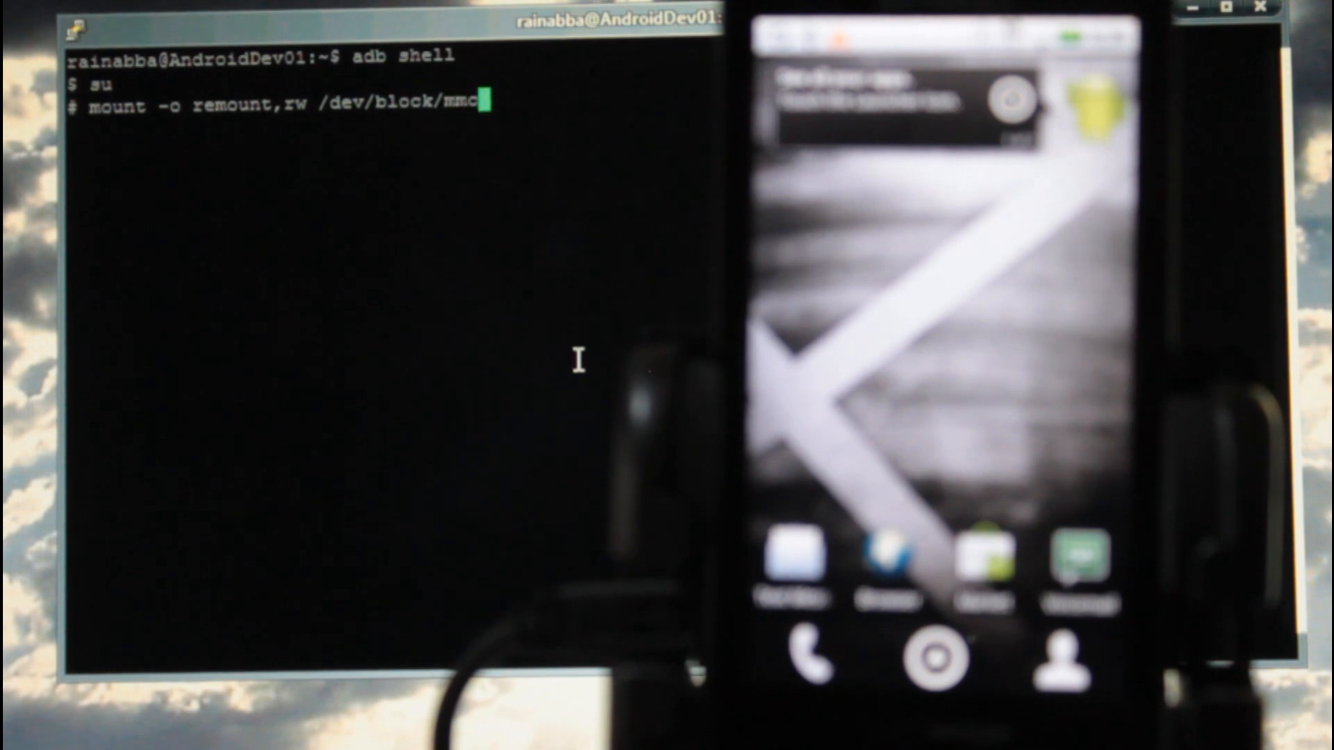
text(blk1p21 /system)
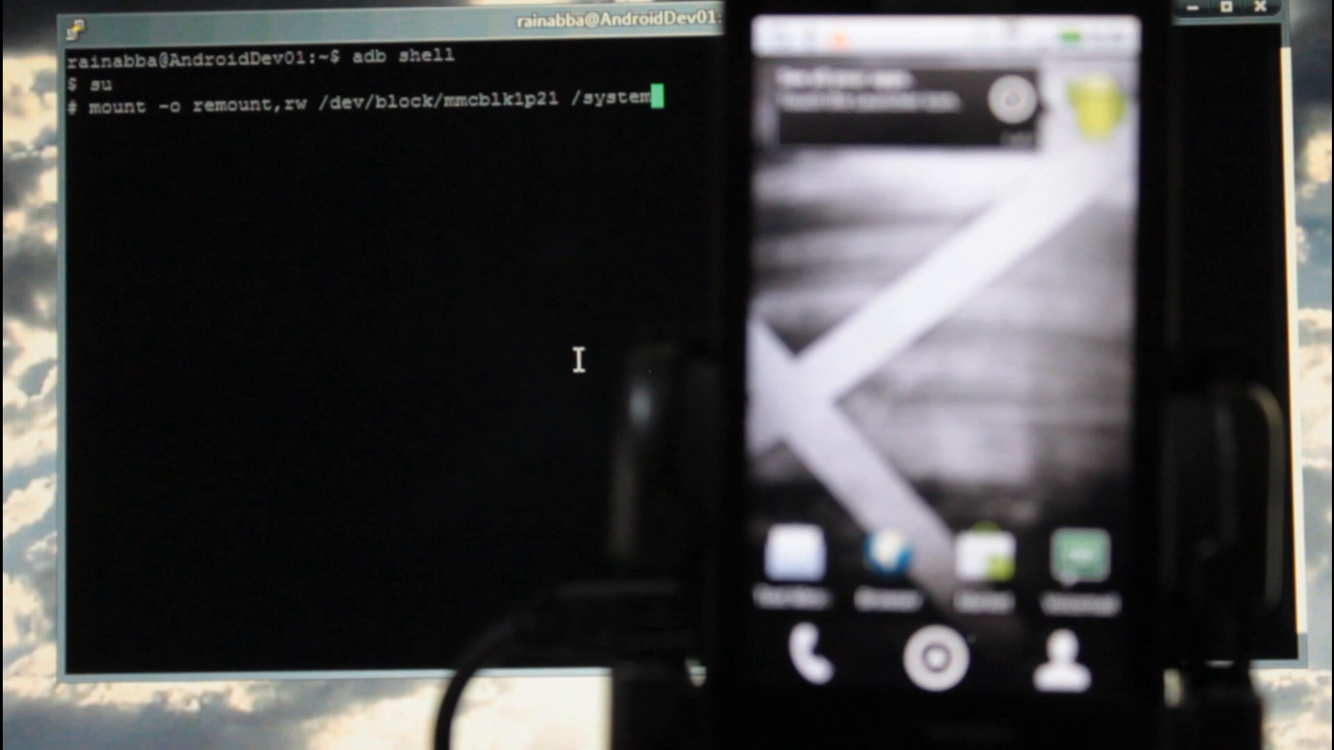
key(Return)
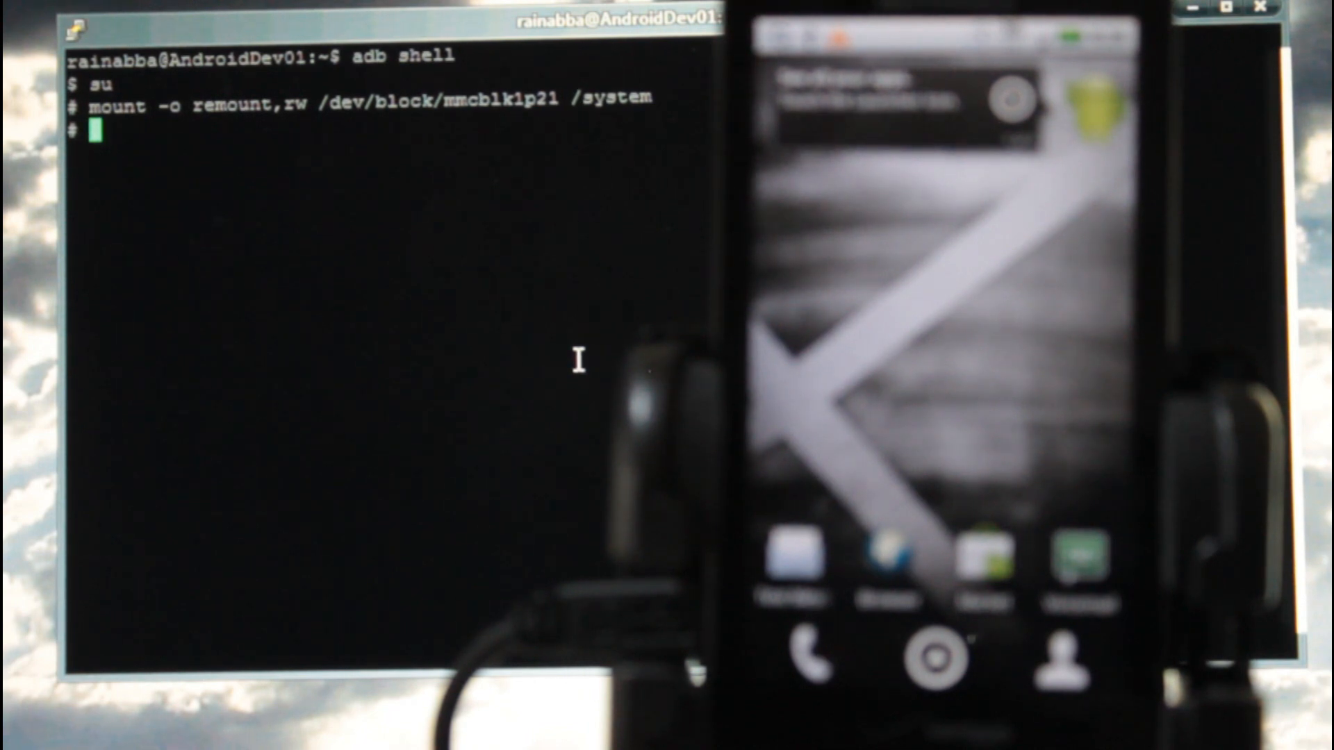
Copy /system/bin/su to /system/xbin/su and list /system/xbin/su to confirm it exists.
text(cp /system)
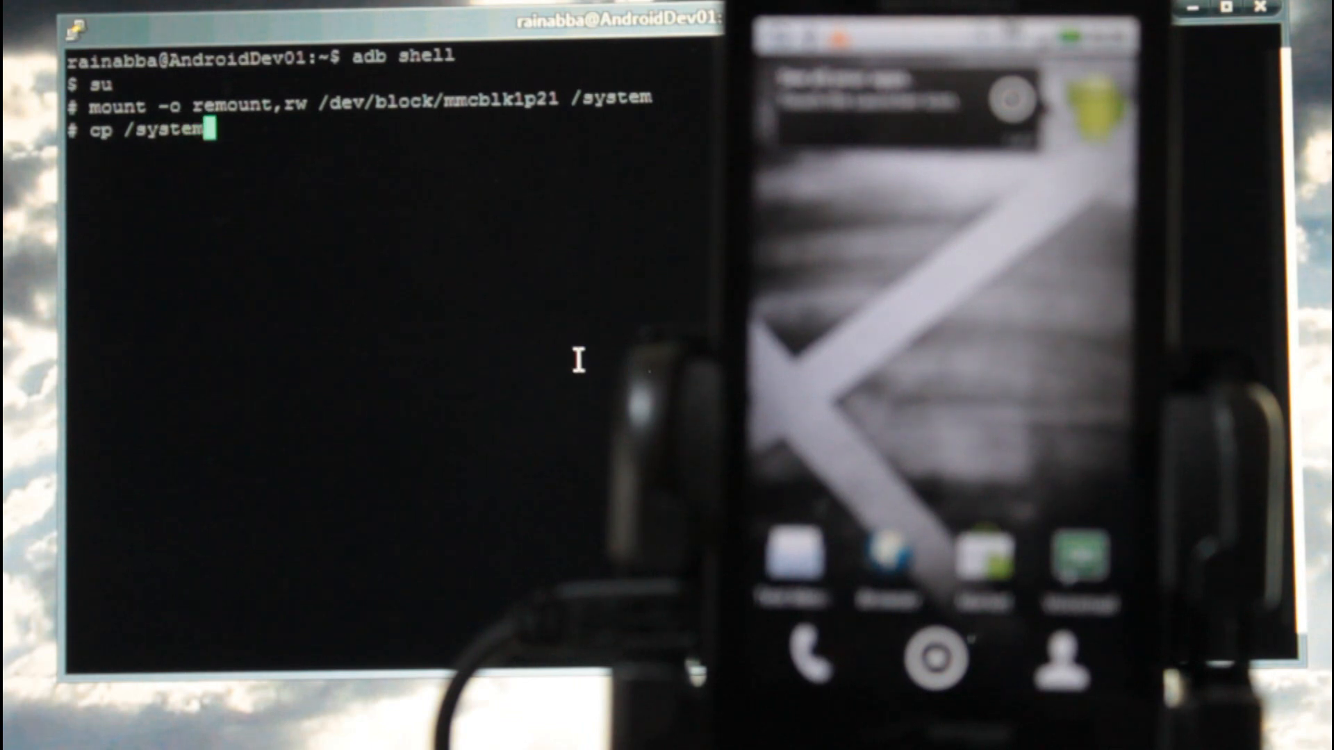
text(/bin/su)
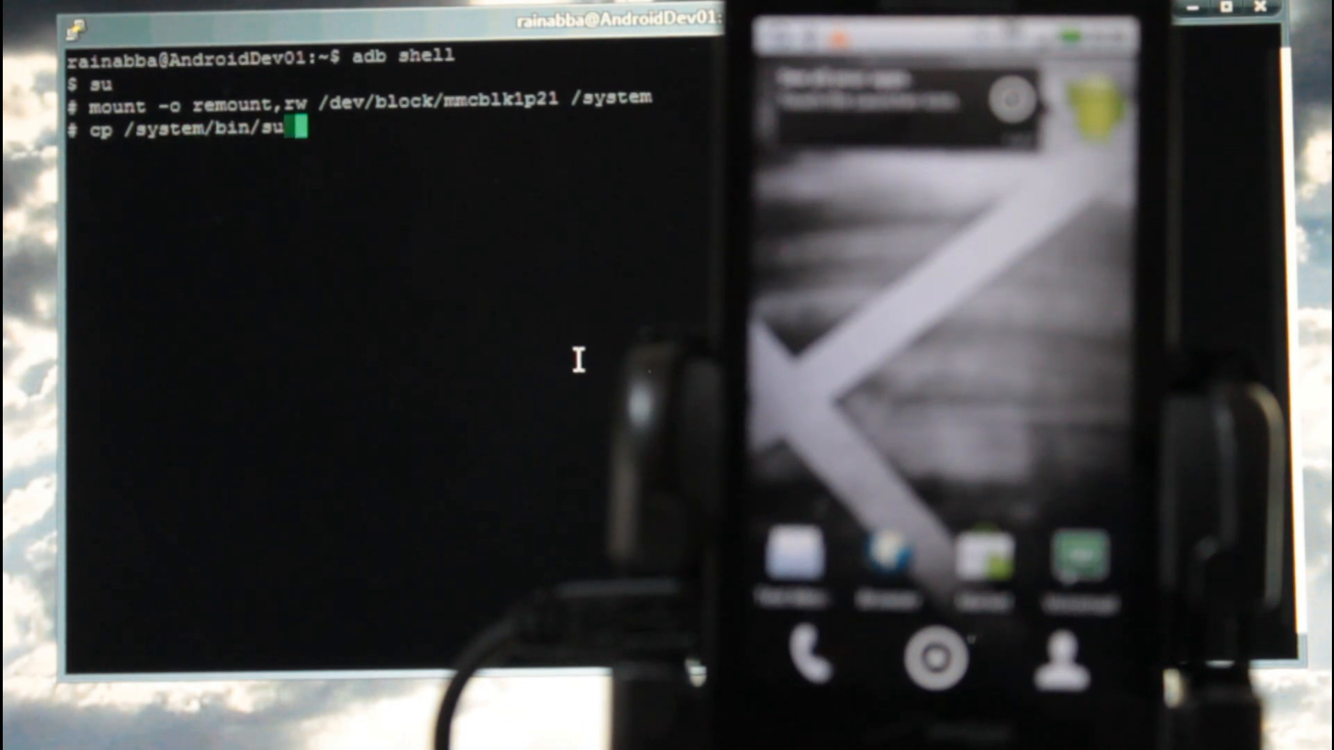
text(/sy)
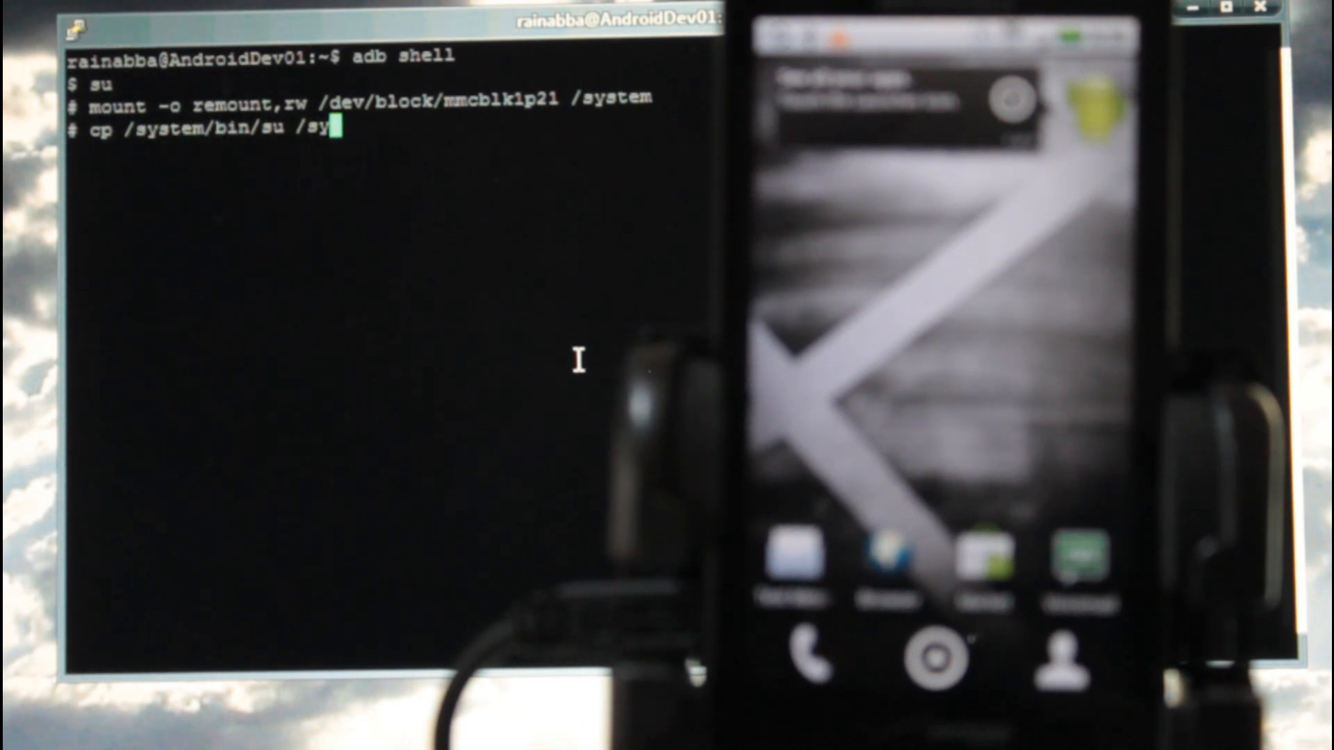
text(stem/xbin/su)
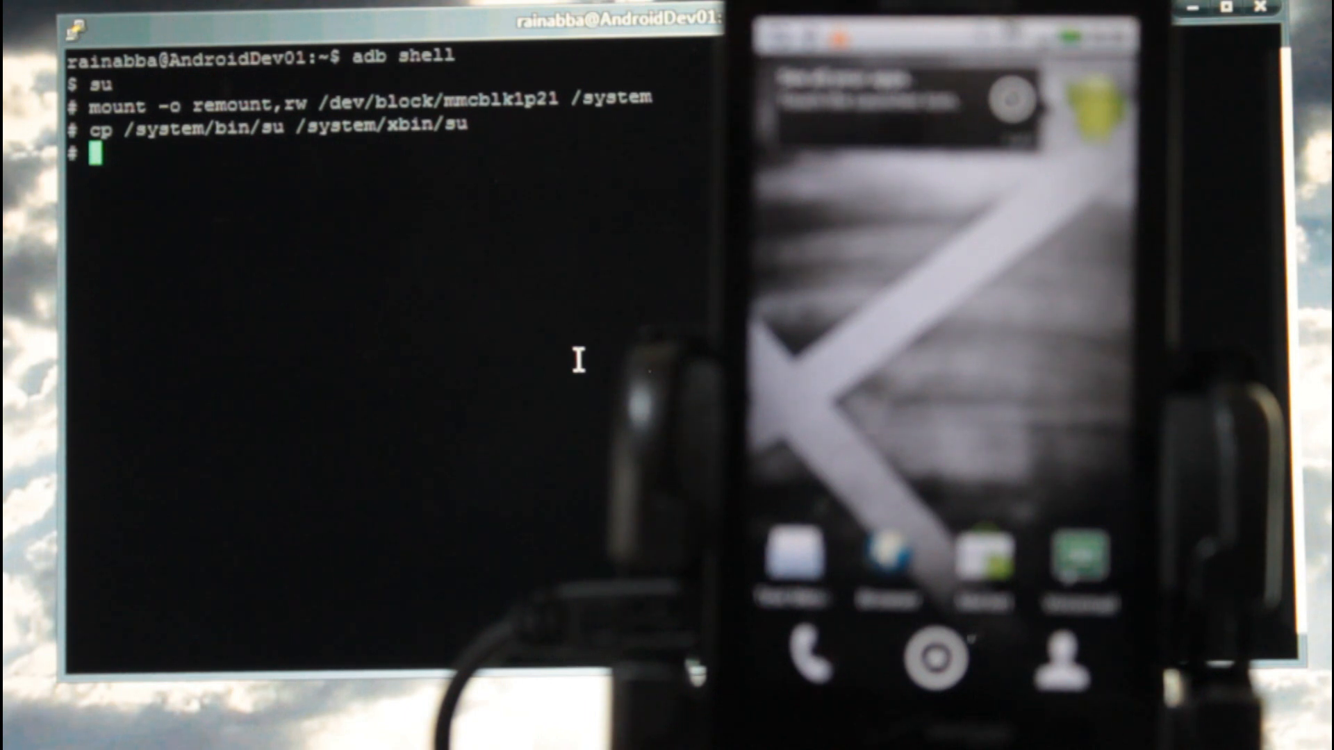
text(ls /)
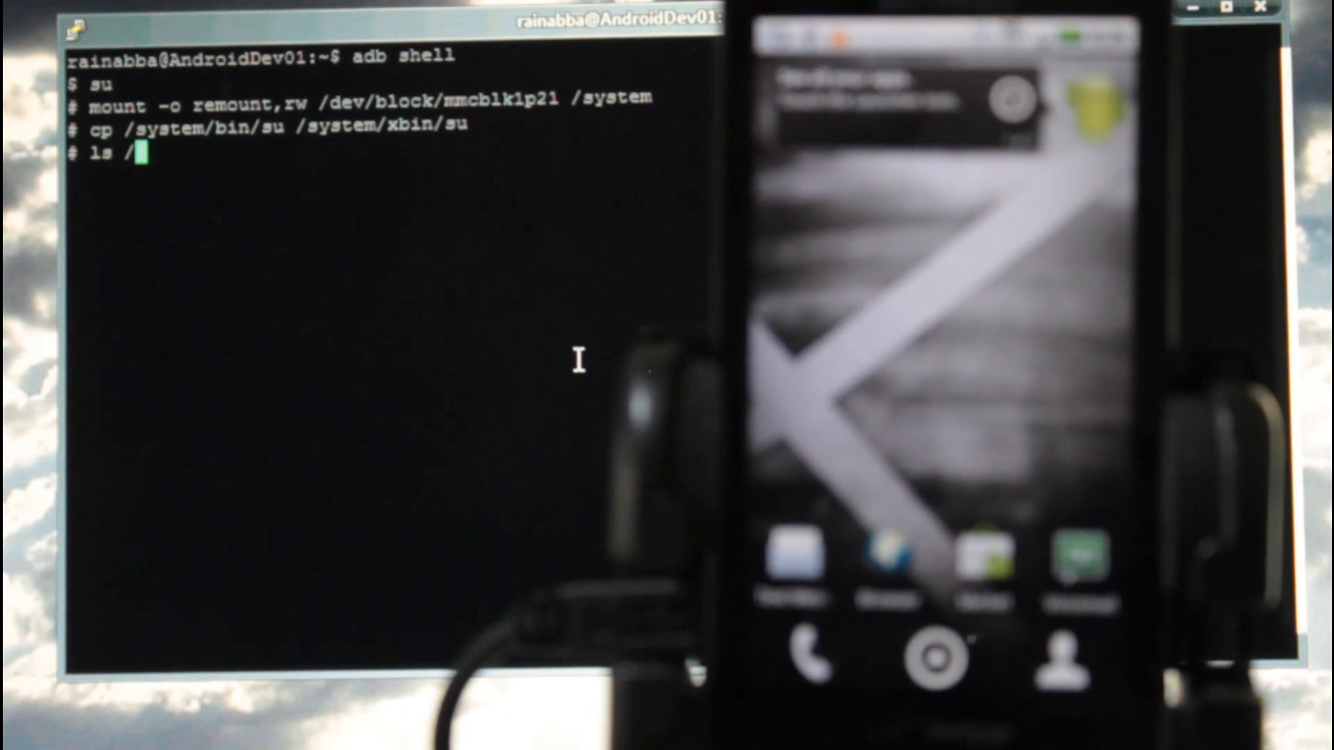
text(system/x)
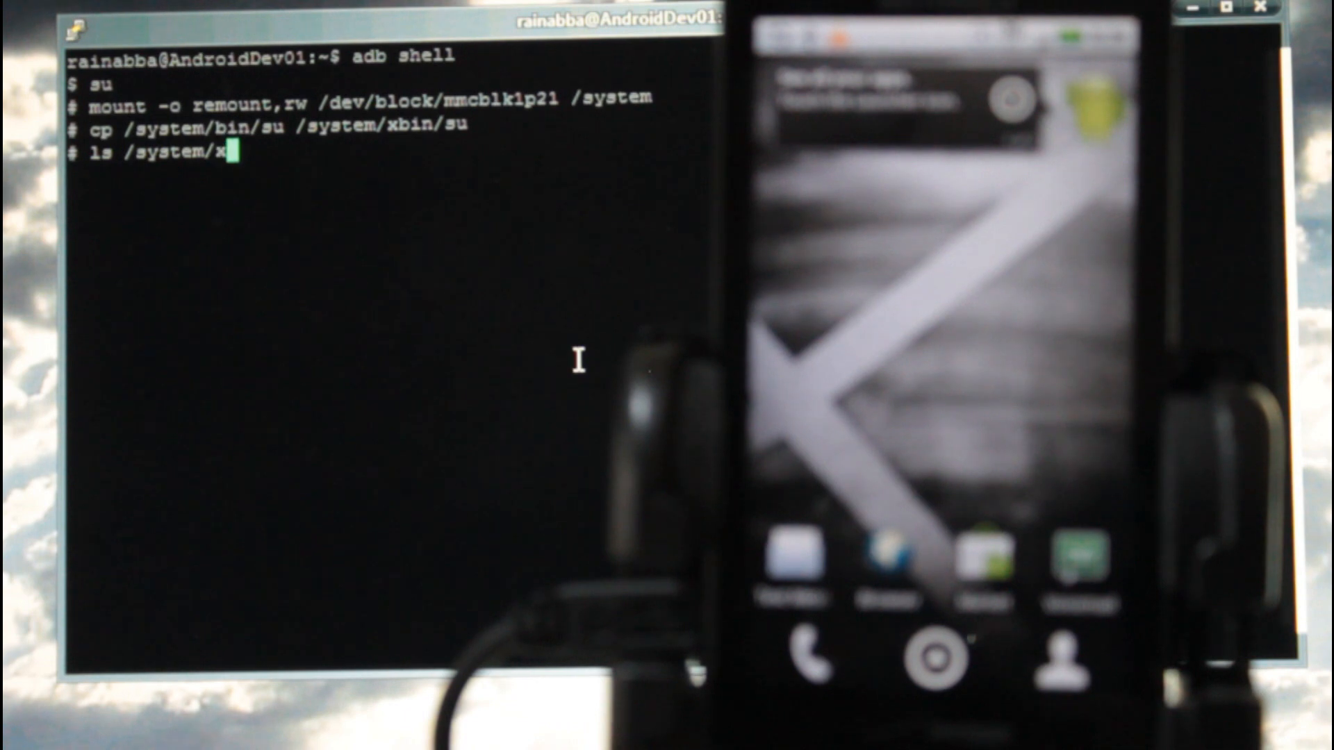
key(Return)
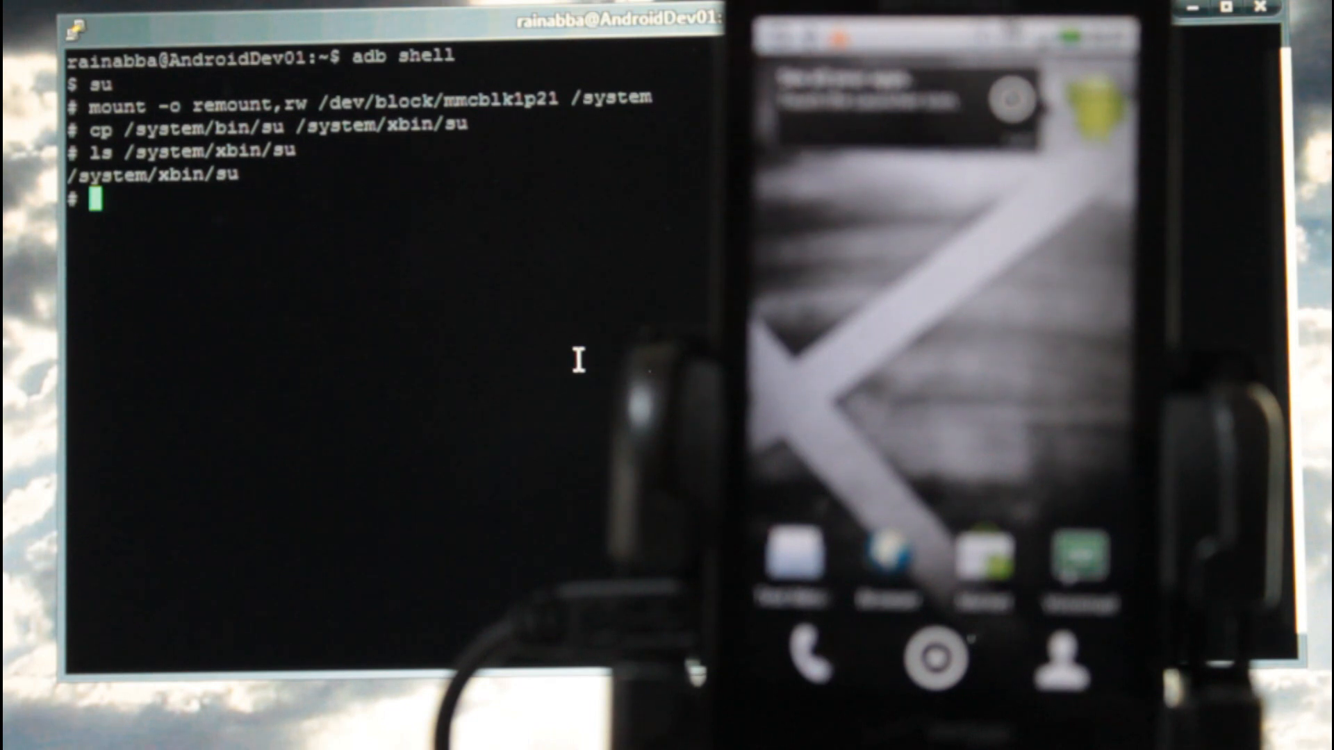
List /system/bin/sux, which is reported not found, then start clearing the terminal.
text(ls /system)
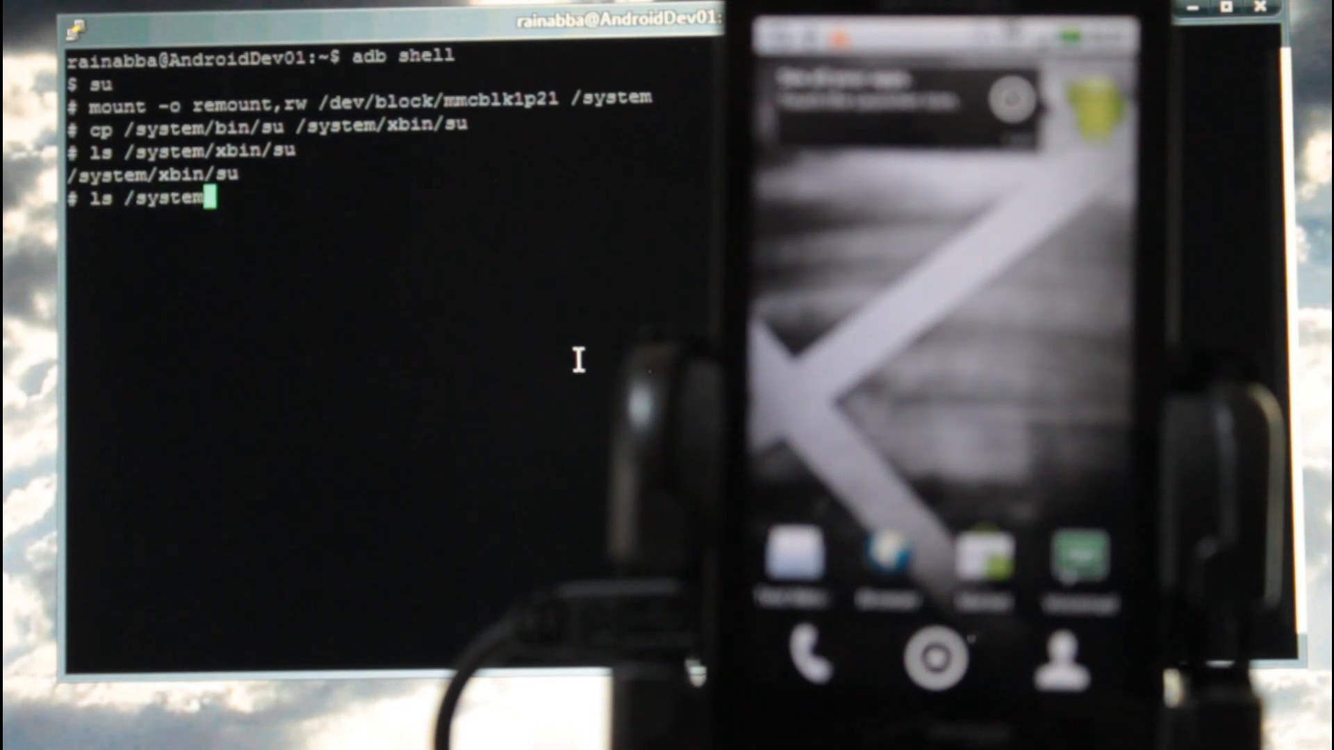
text(/bin/s)
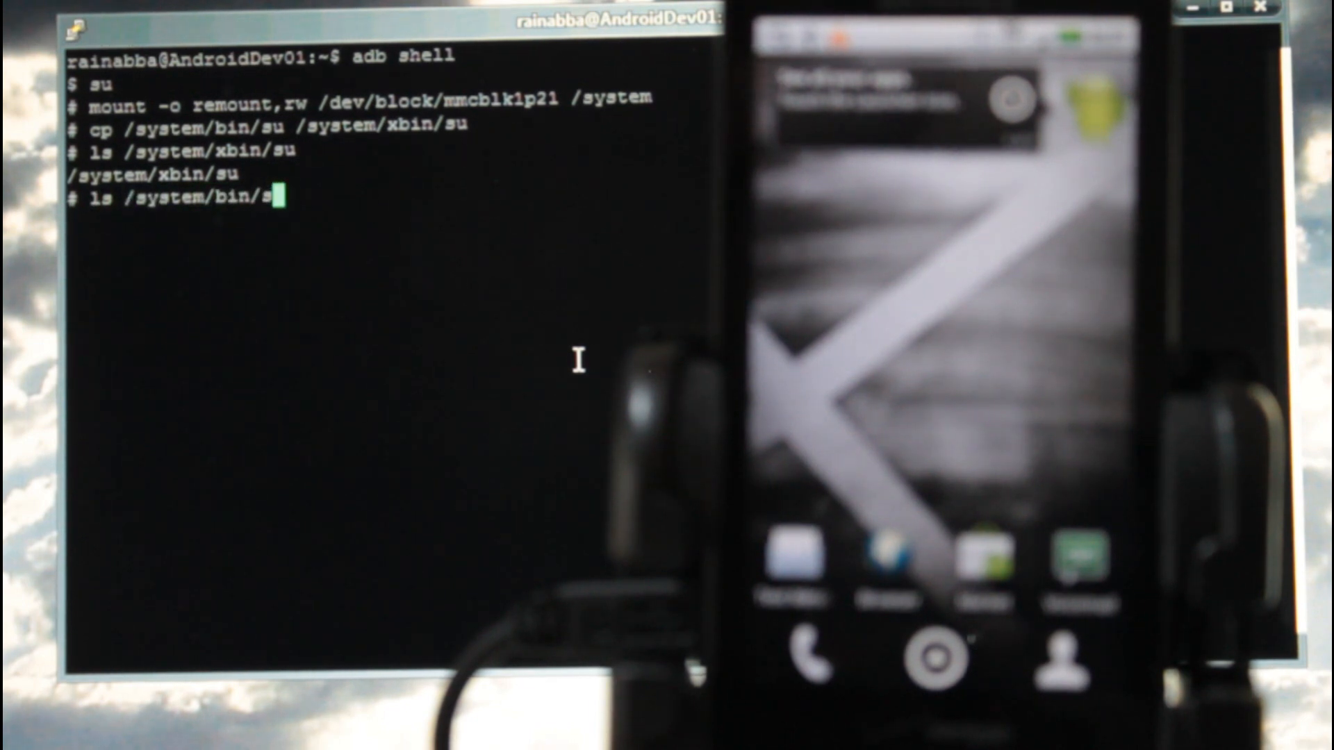
text(x)
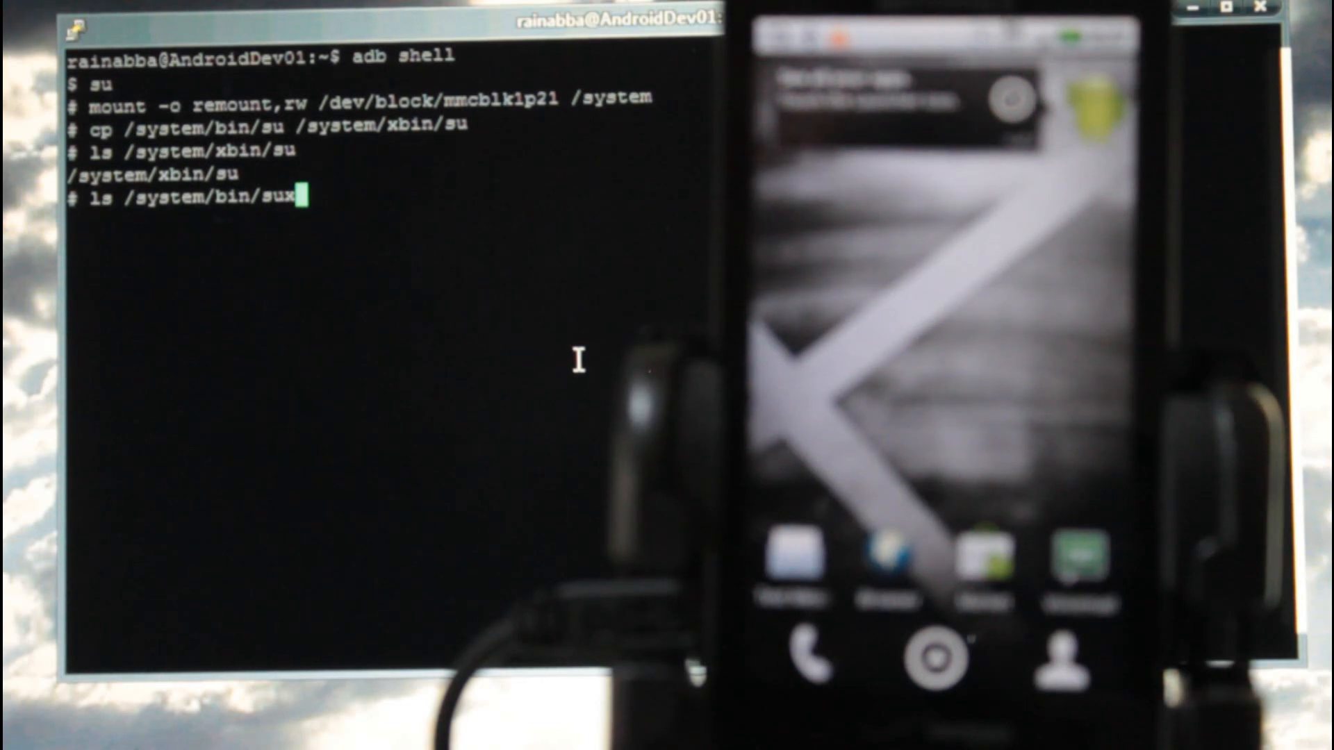
key(Return)
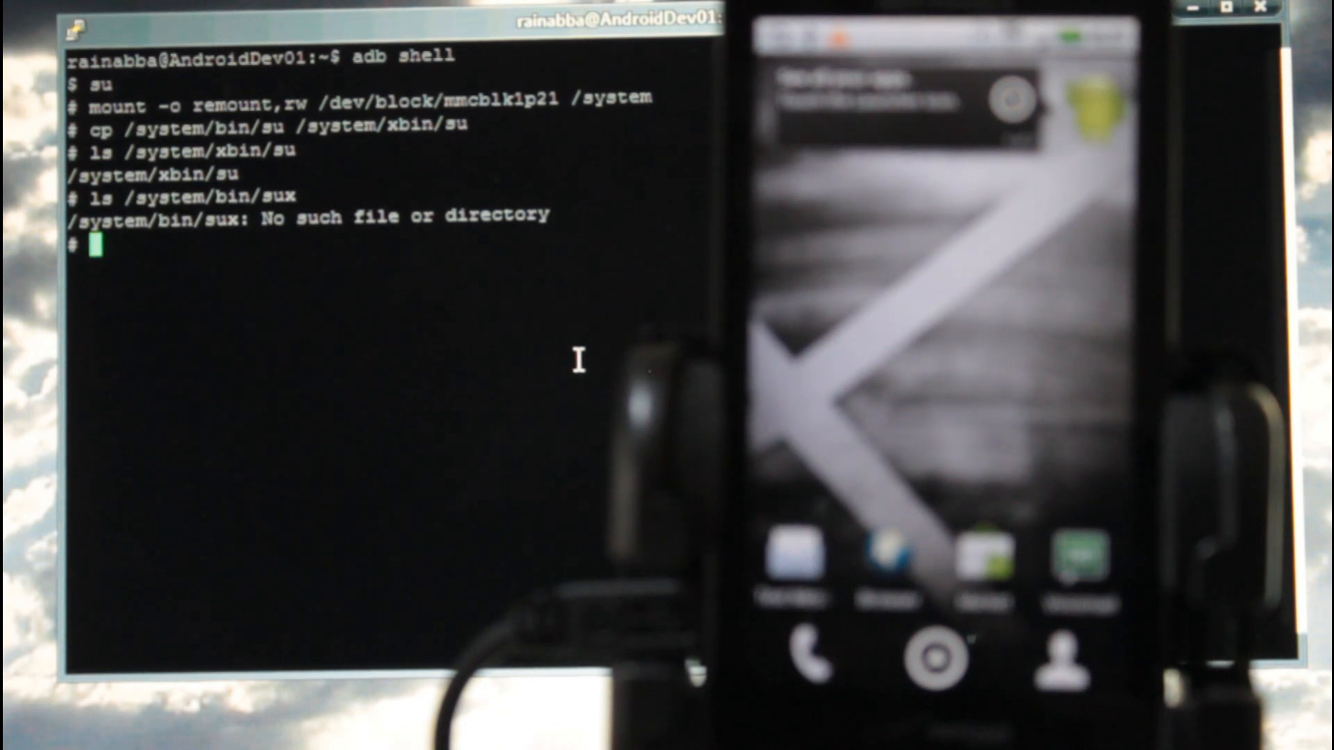
text(clear)
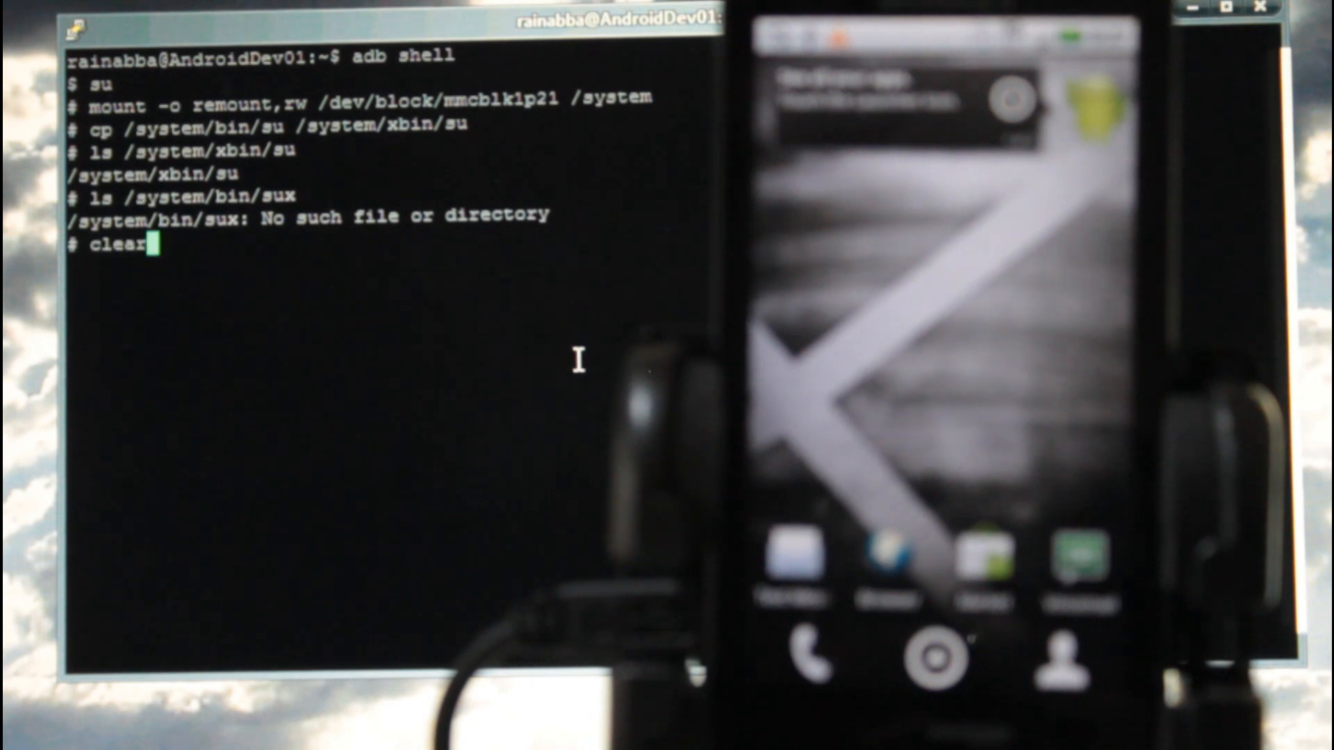